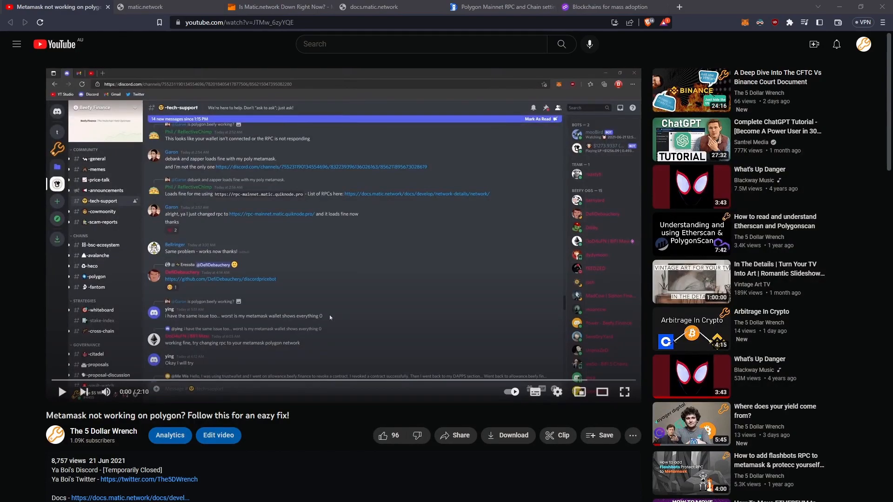
Step: Confirm docs.matic.network and matic.network are unreachable, then view the polygon.technology homepage
scroll(down, 3)
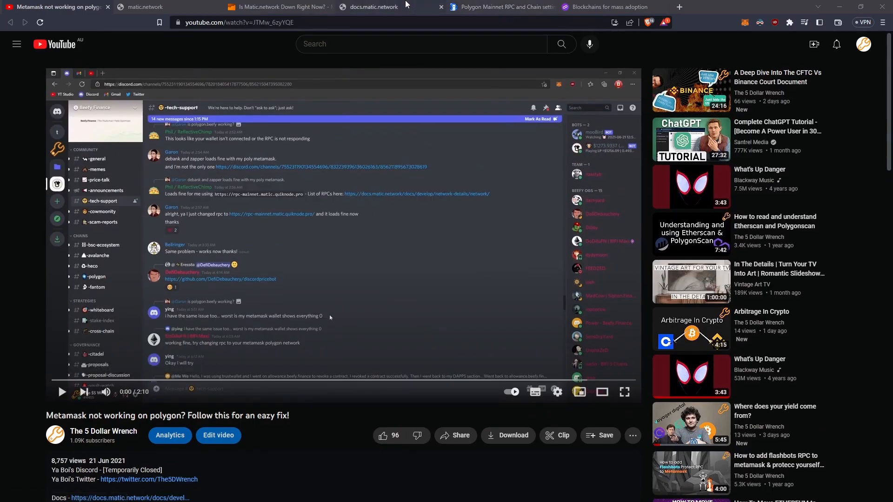
click(372, 7)
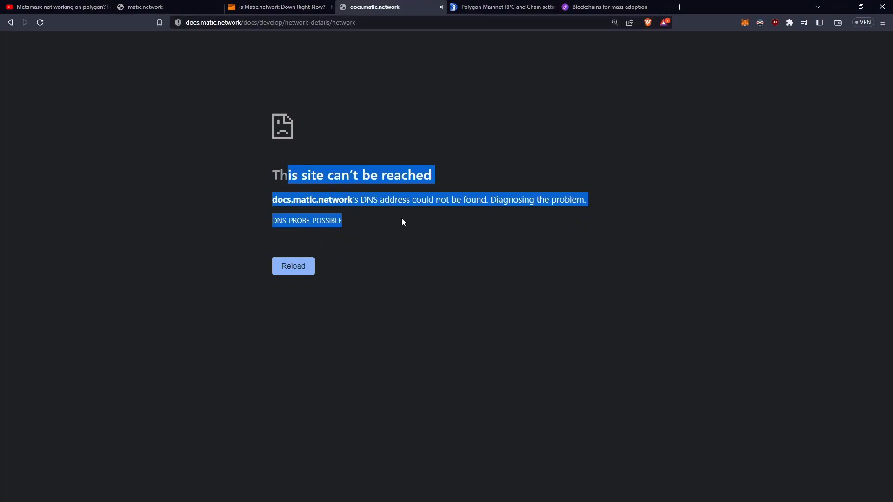
click(145, 7)
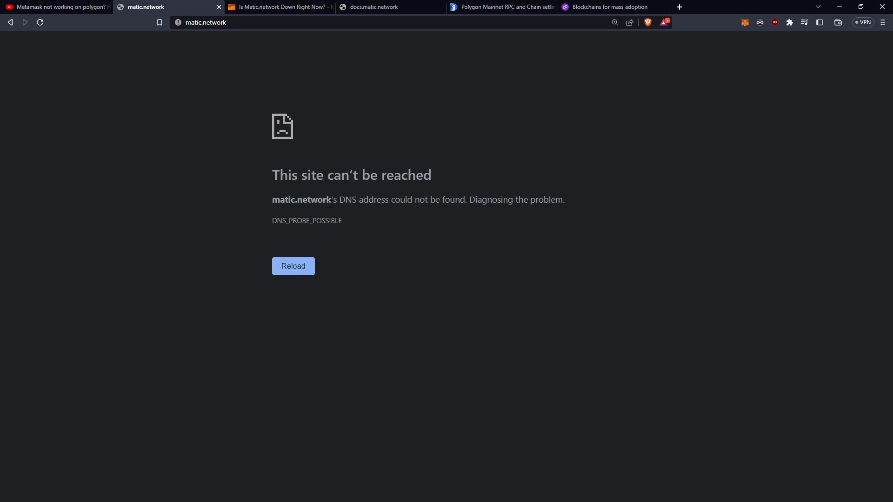
click(279, 7)
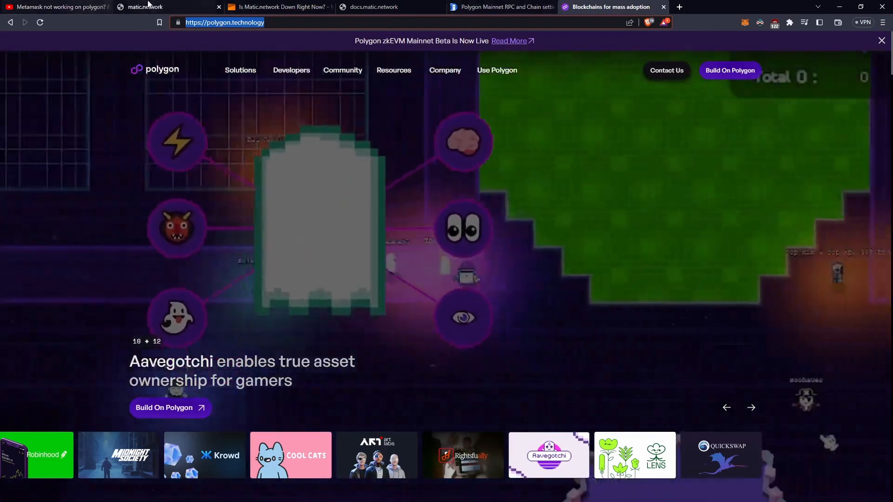
Step: Open chainlist.org in a new tab and view the Polygon Mainnet (chain 137) page
click(57, 7)
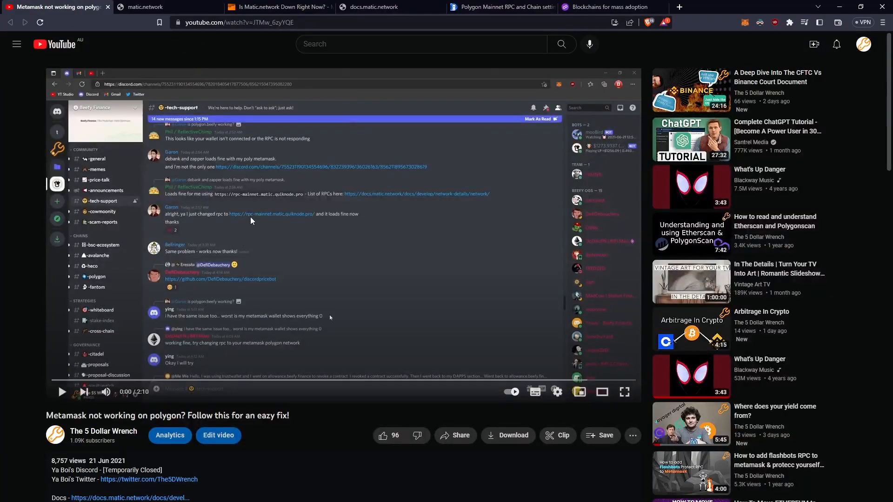
mouse_move(485, 74)
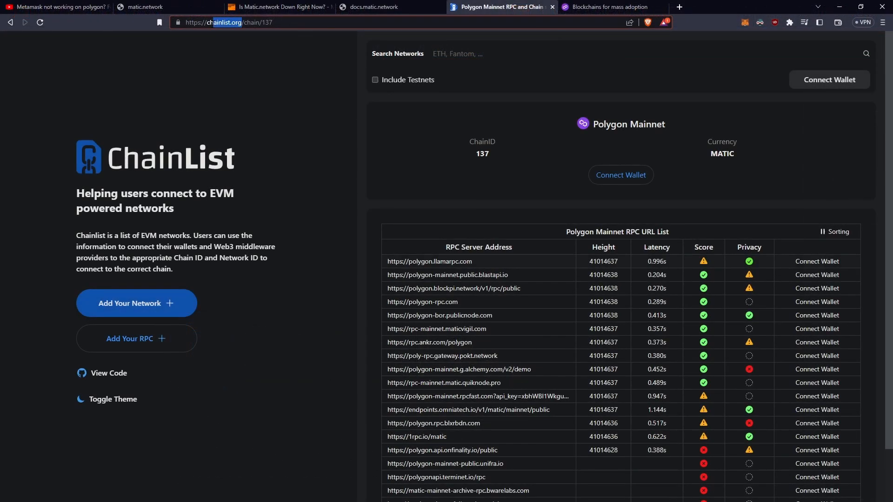
click(679, 7)
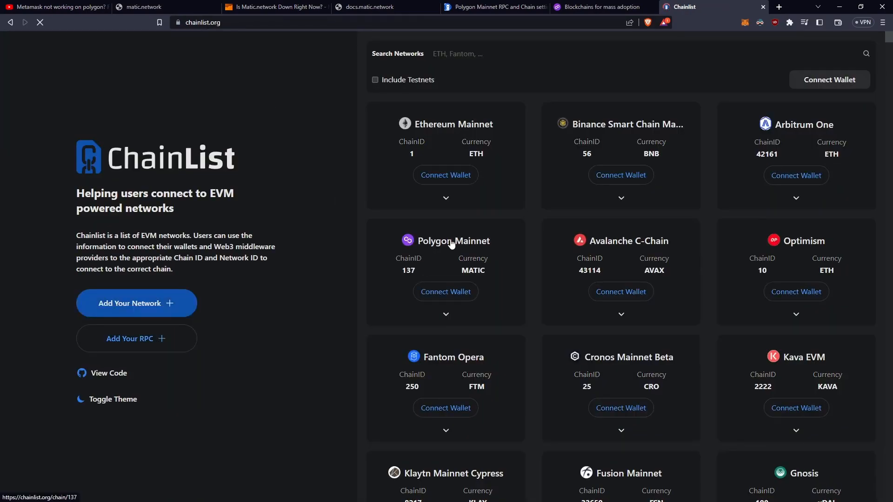
click(446, 241)
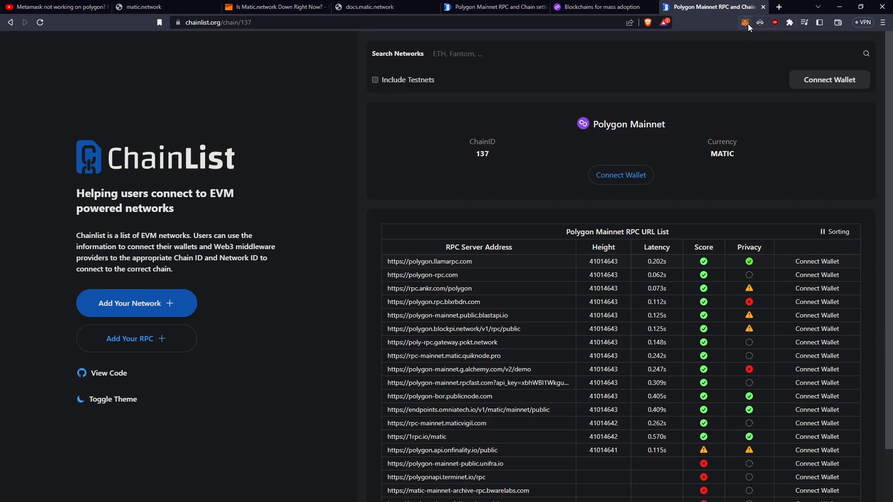
Step: Connect the MetaMask account to Chainlist, triggering the add-Polygon Mainnet request
click(744, 22)
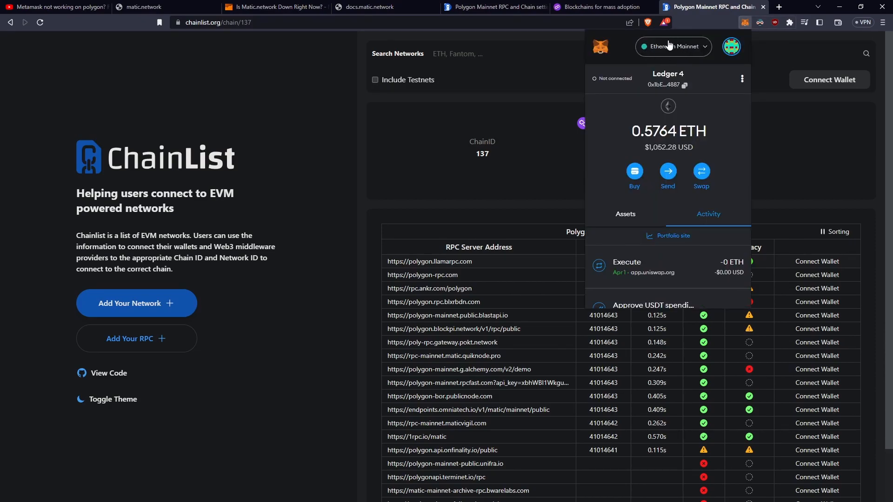
click(673, 46)
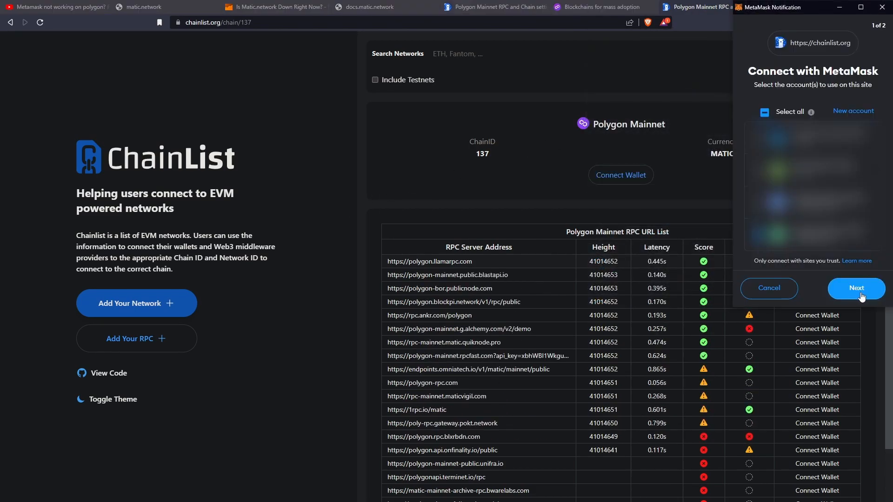
click(855, 289)
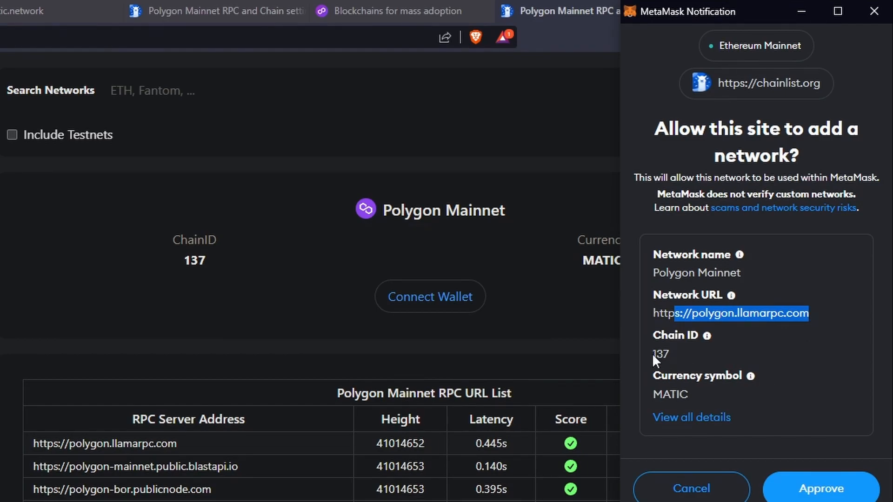
Step: Approve adding Polygon Mainnet with chain ID 137 and switch the wallet to it
double_click(660, 353)
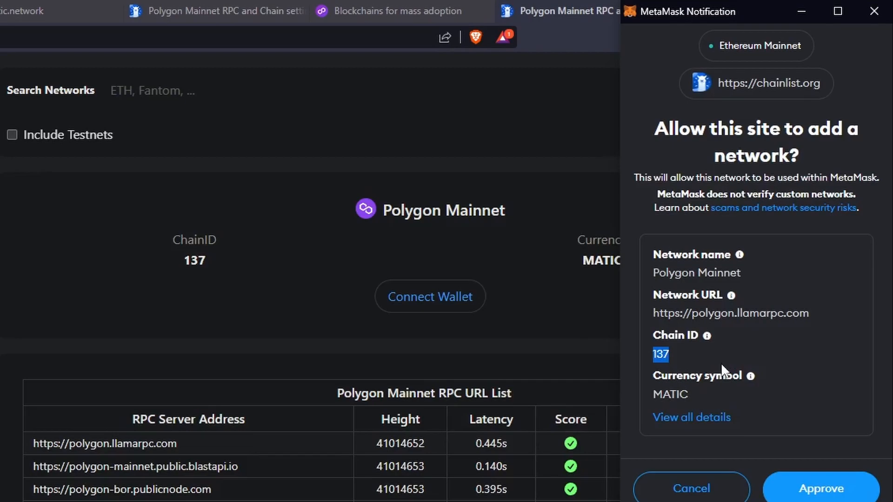
mouse_move(713, 354)
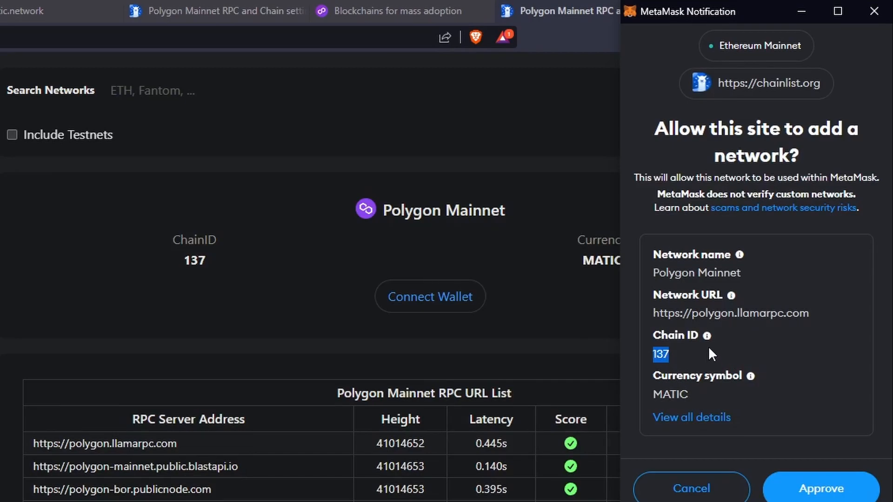
click(820, 488)
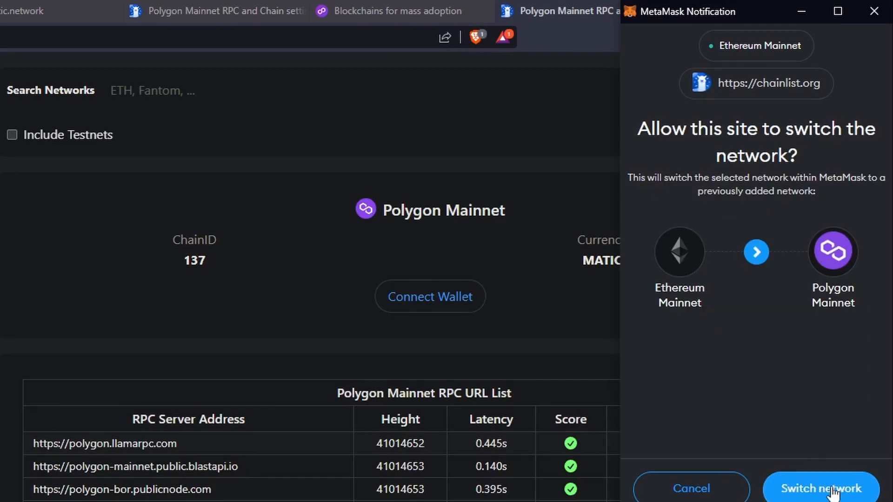
click(819, 489)
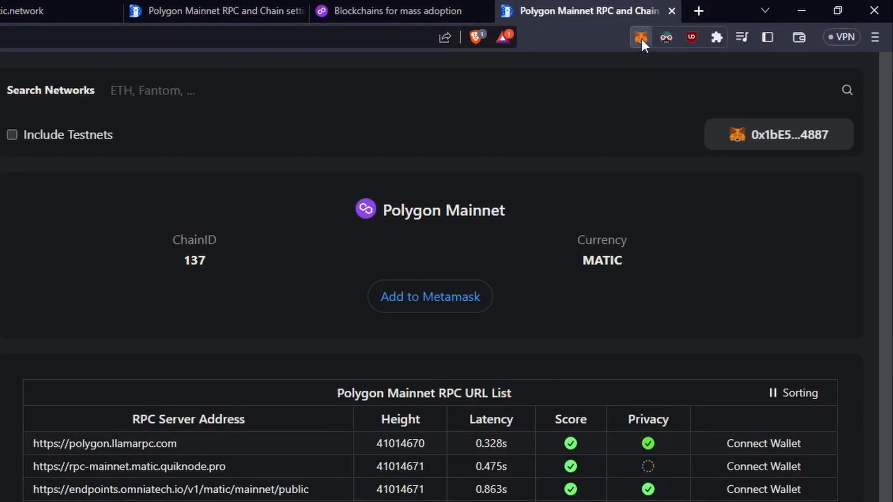
click(640, 38)
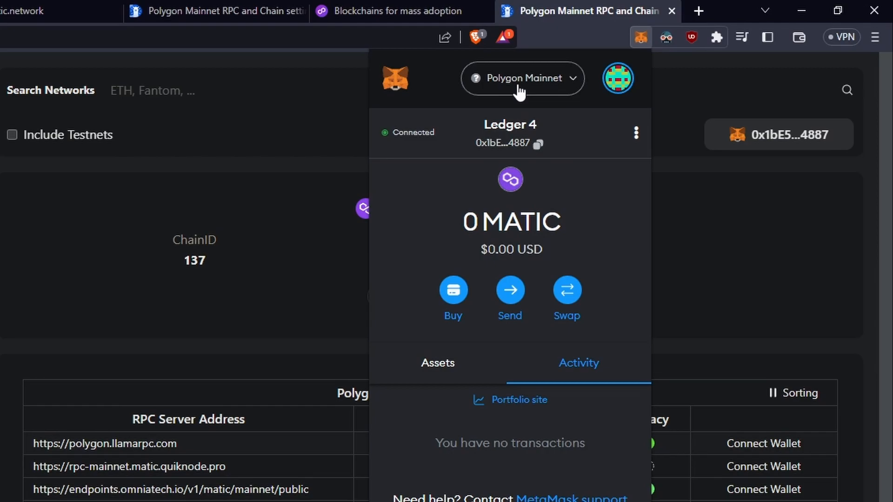
mouse_move(521, 96)
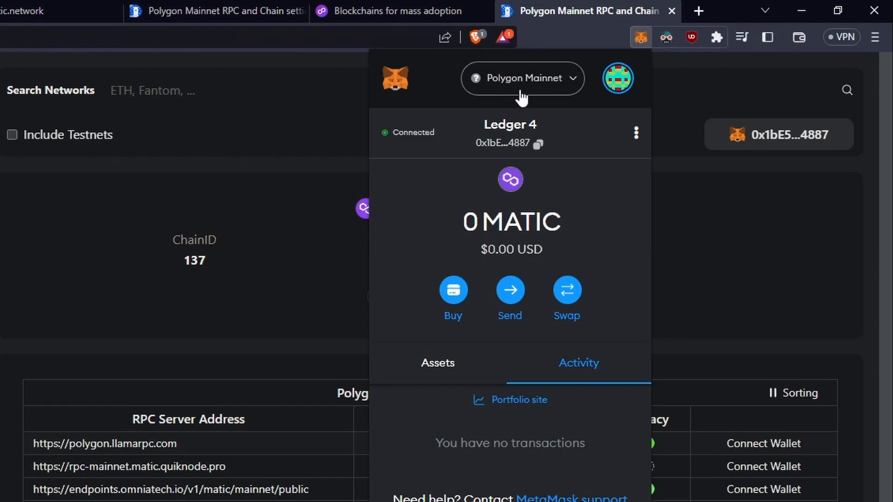
mouse_move(309, 264)
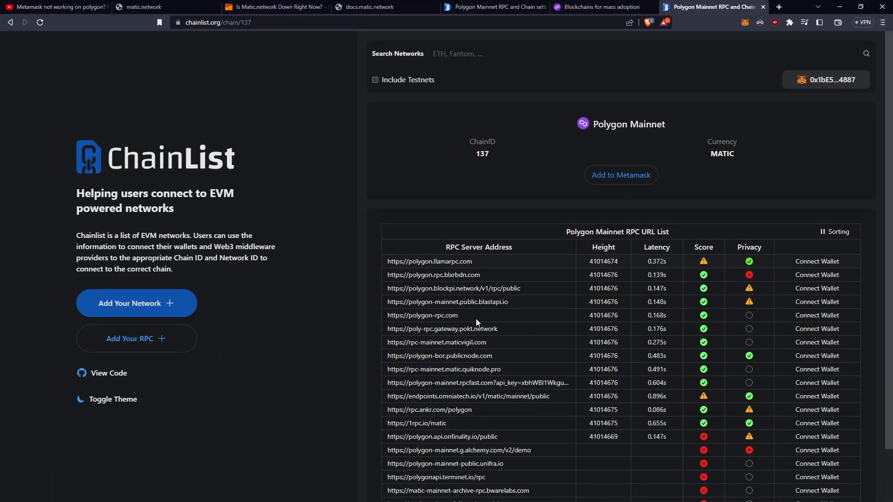
mouse_move(511, 363)
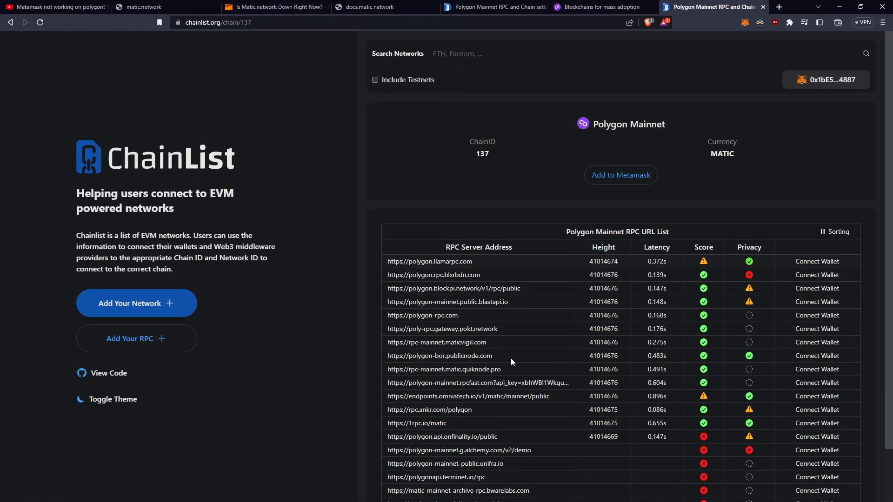
mouse_move(772, 397)
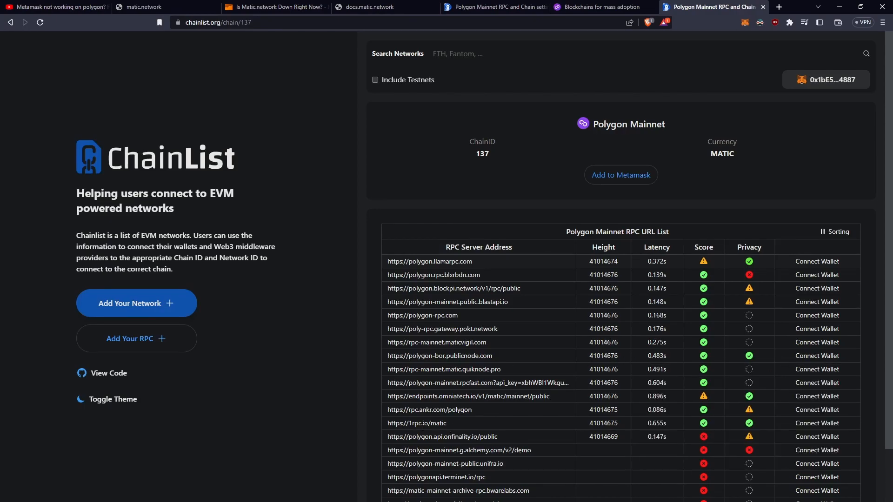
double_click(416, 423)
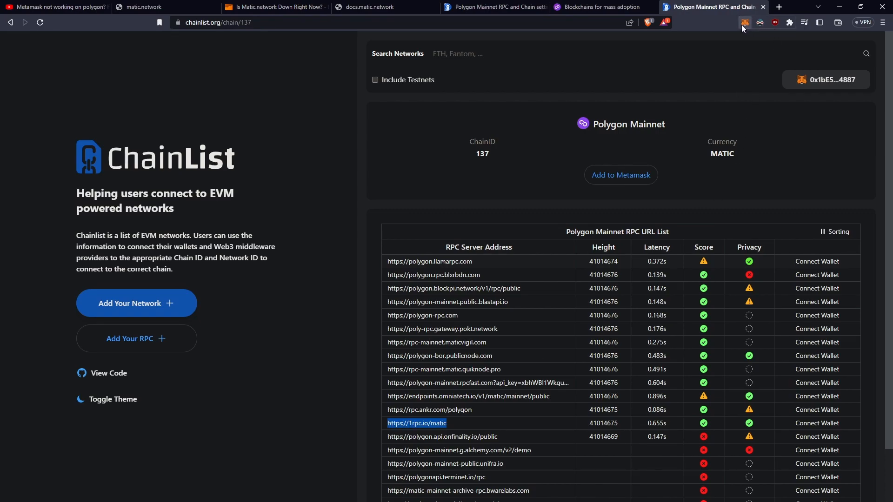
click(744, 22)
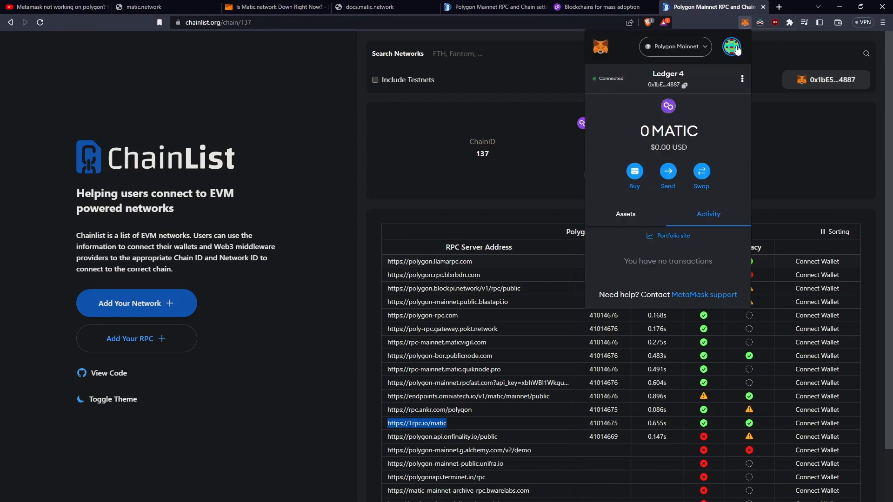
click(731, 46)
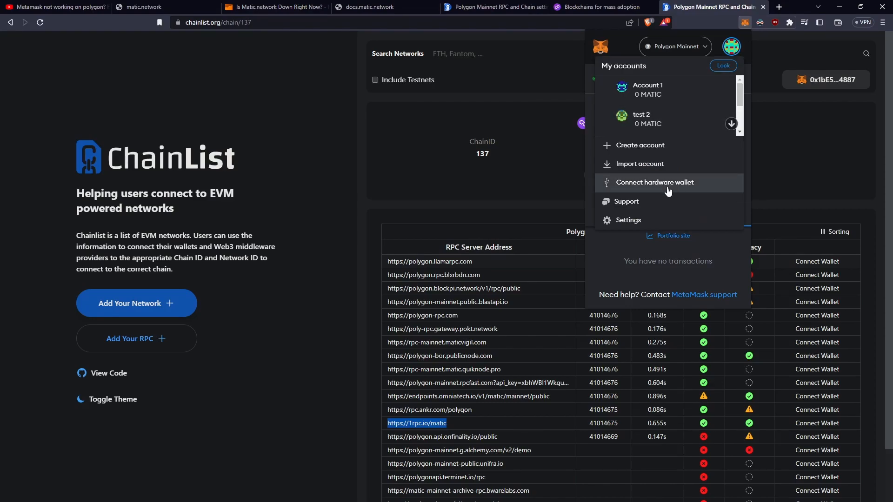
click(628, 220)
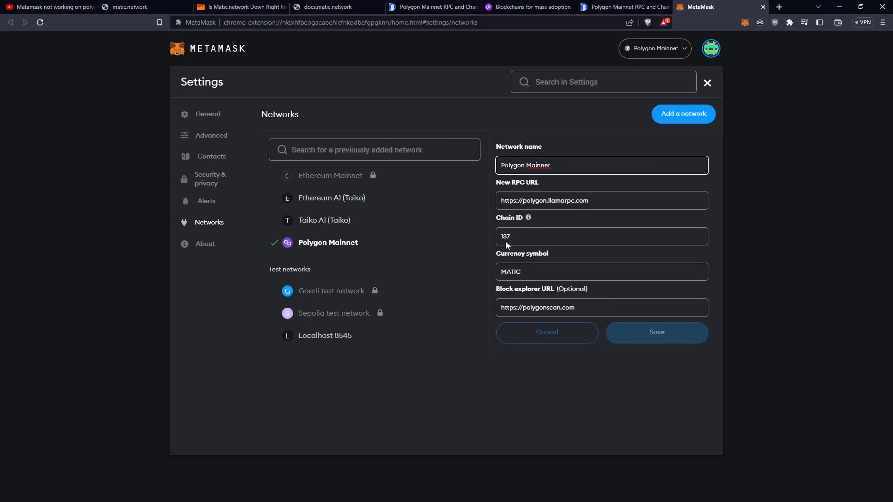
triple_click(601, 200)
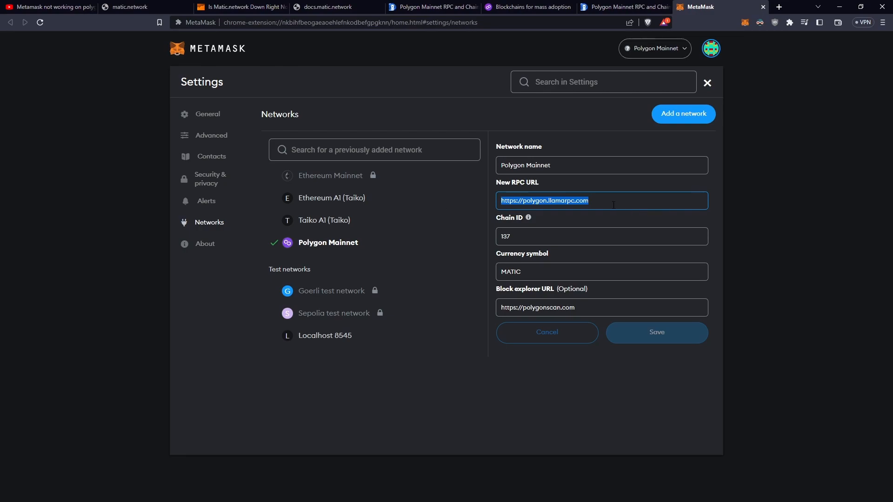
text(https://1rpc.io/matic)
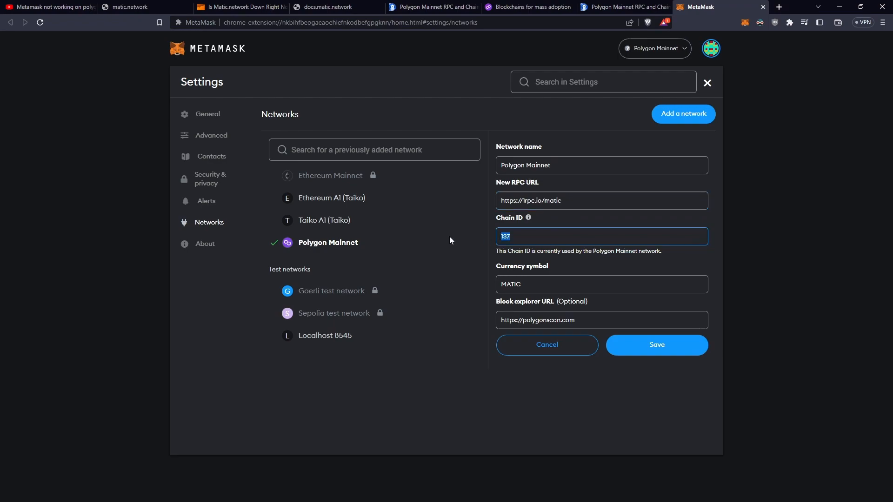
mouse_move(678, 351)
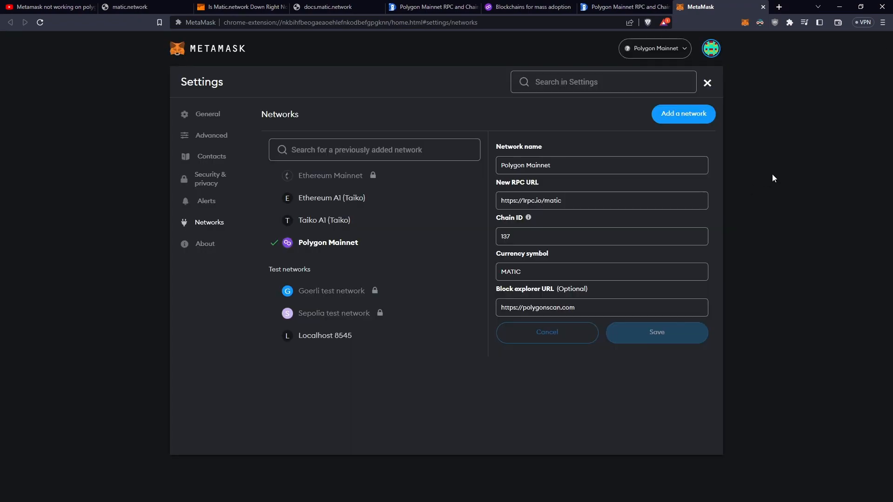
mouse_move(791, 132)
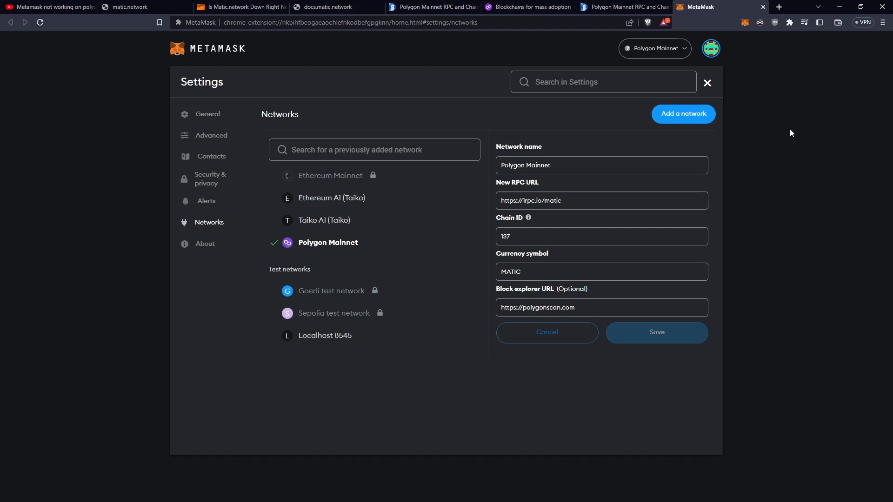
mouse_move(474, 7)
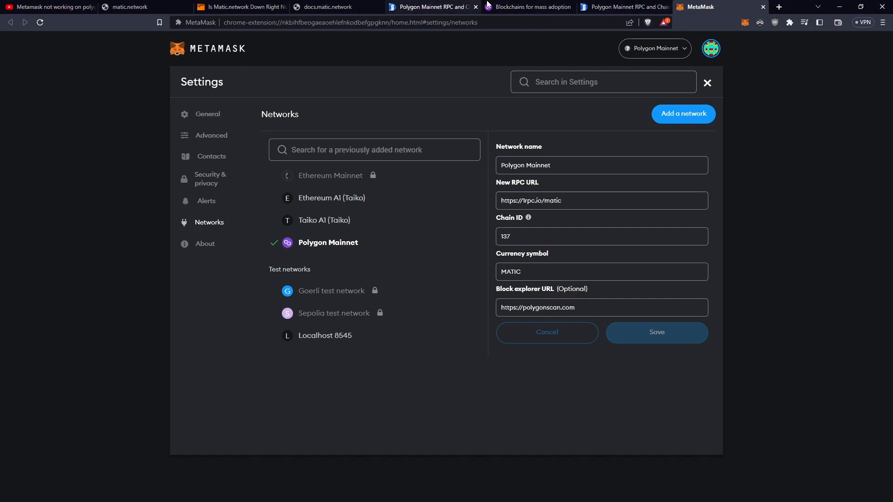
click(624, 7)
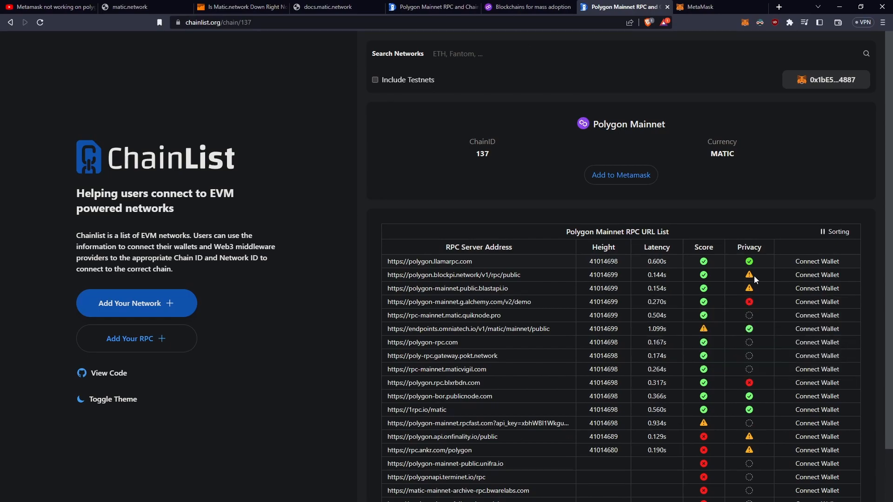
mouse_move(677, 269)
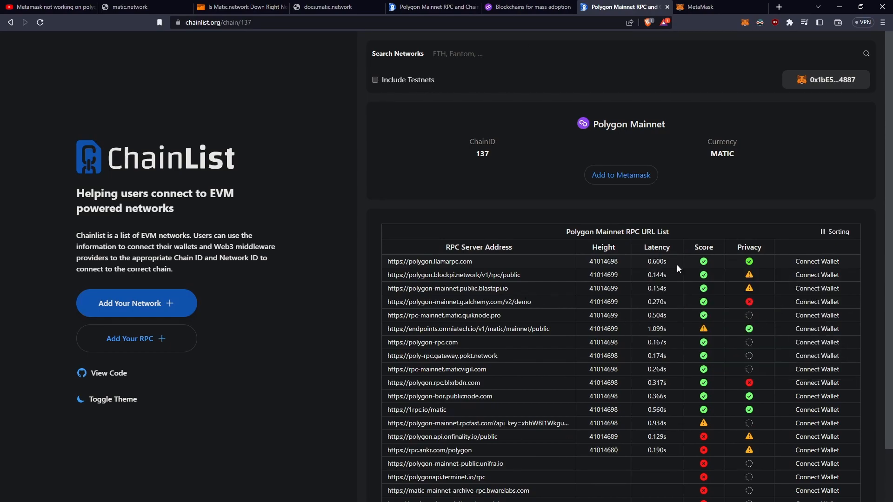